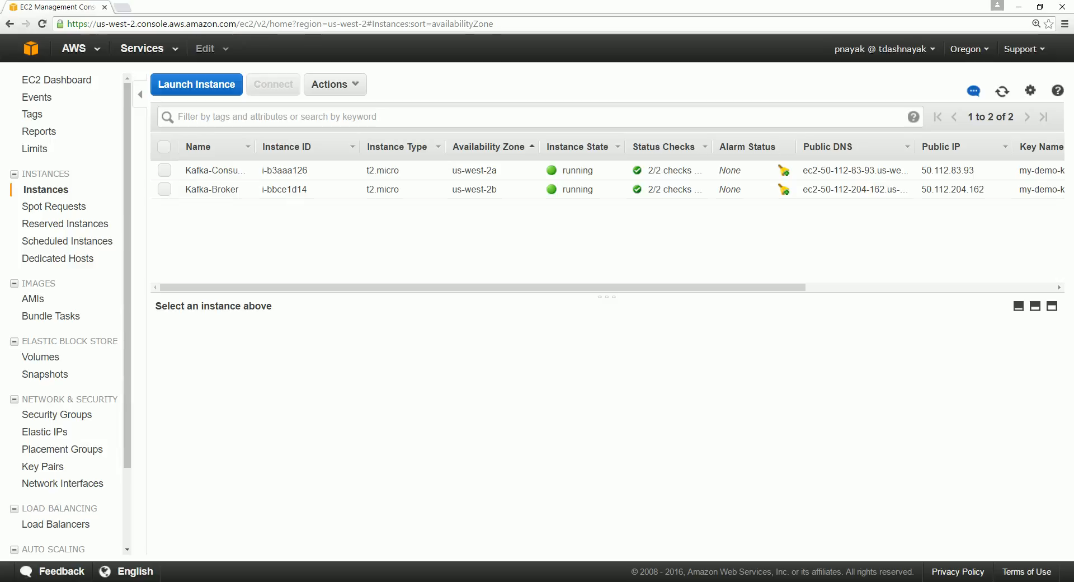
{"action": "mouse_move", "coordinate": [452, 452]}
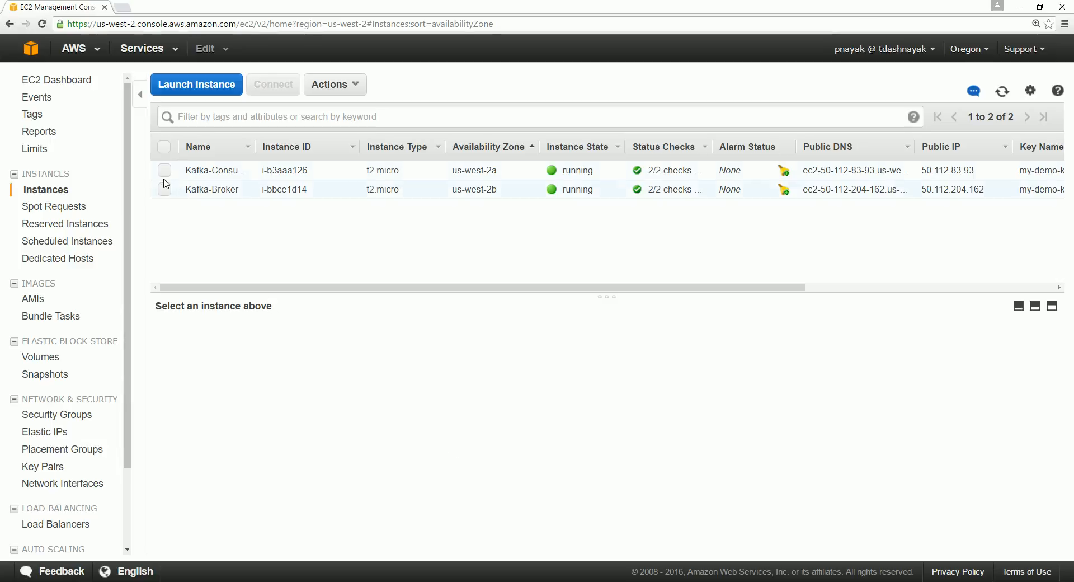
Select both Kafka instances, clear the selection, then select both again.
{"action": "left_click", "coordinate": [165, 147]}
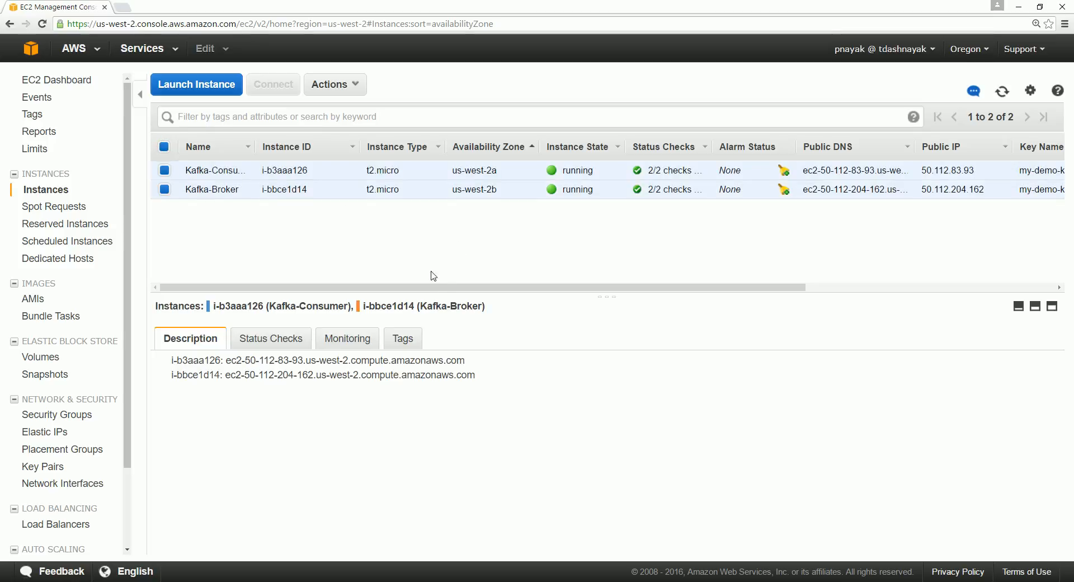
{"action": "mouse_move", "coordinate": [196, 85]}
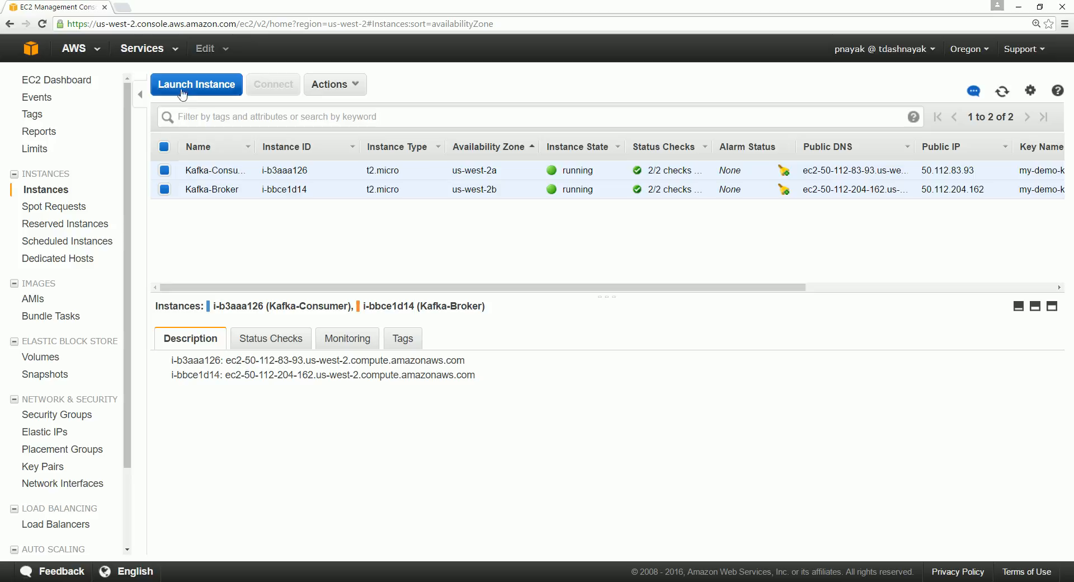
{"action": "mouse_move", "coordinate": [412, 57]}
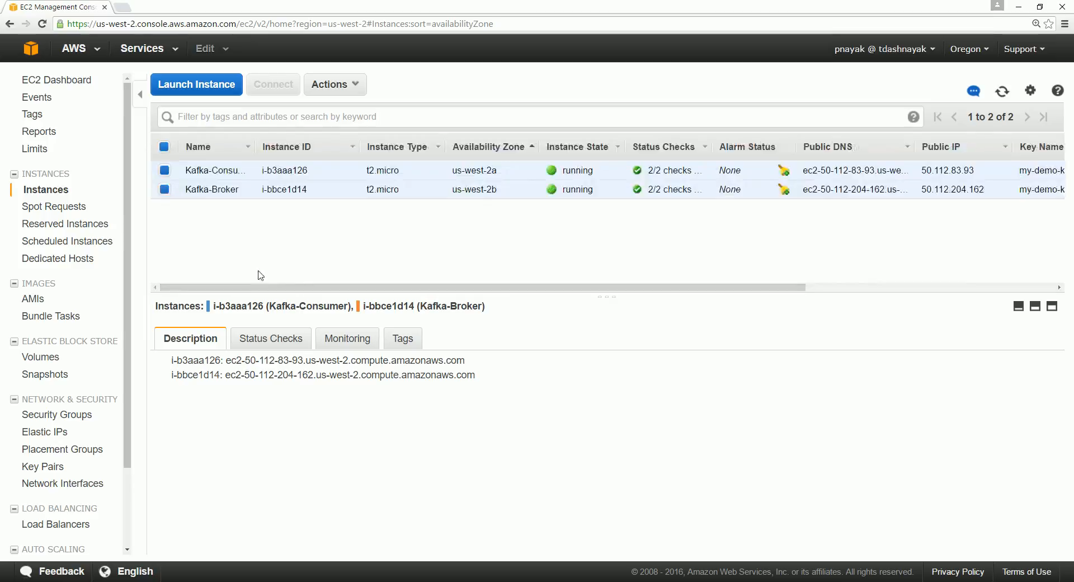
{"action": "left_click", "coordinate": [164, 146]}
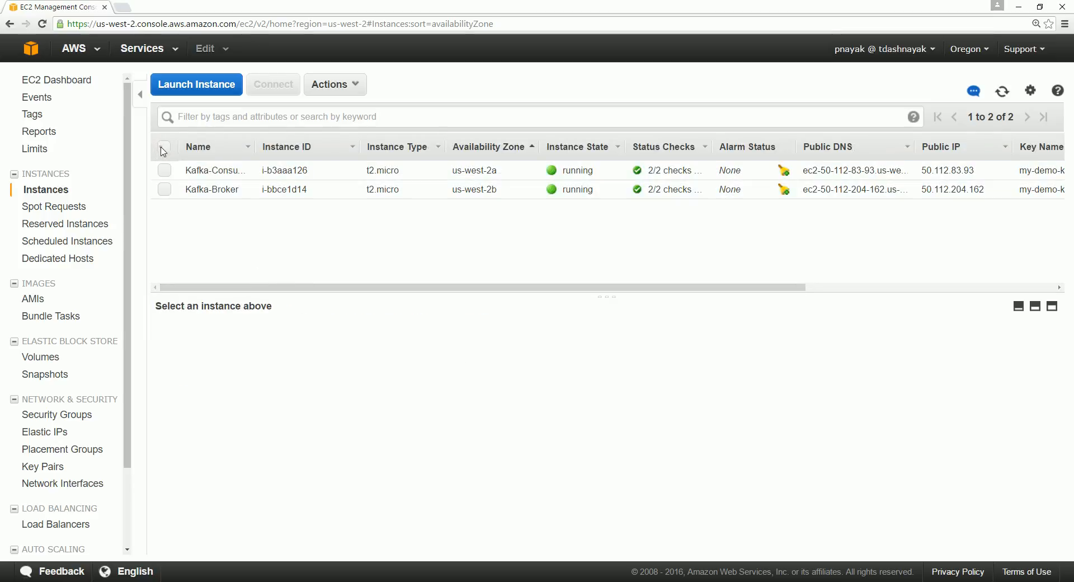
{"action": "left_click", "coordinate": [334, 85]}
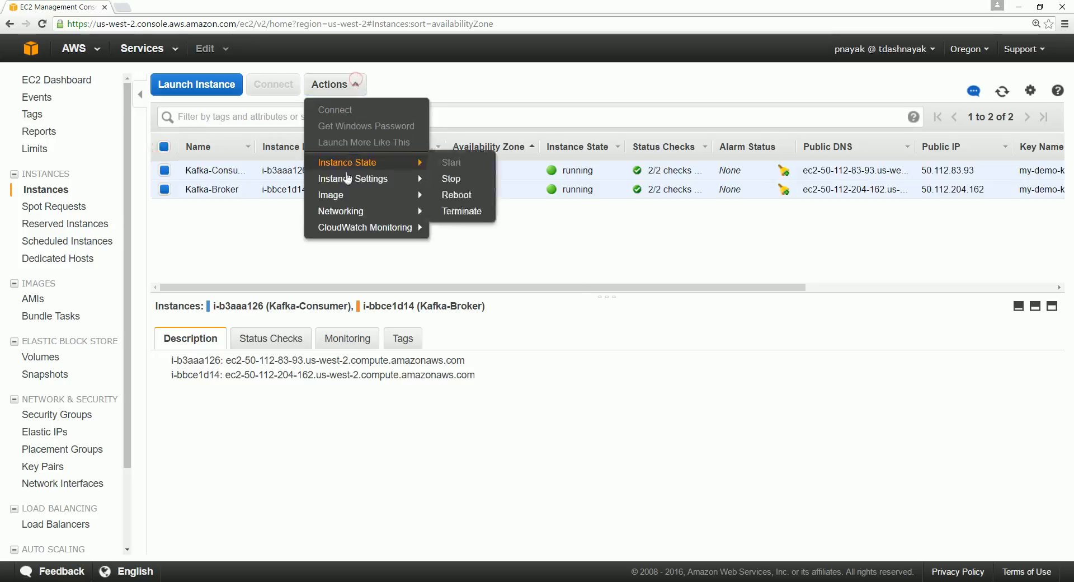
{"action": "mouse_move", "coordinate": [353, 178]}
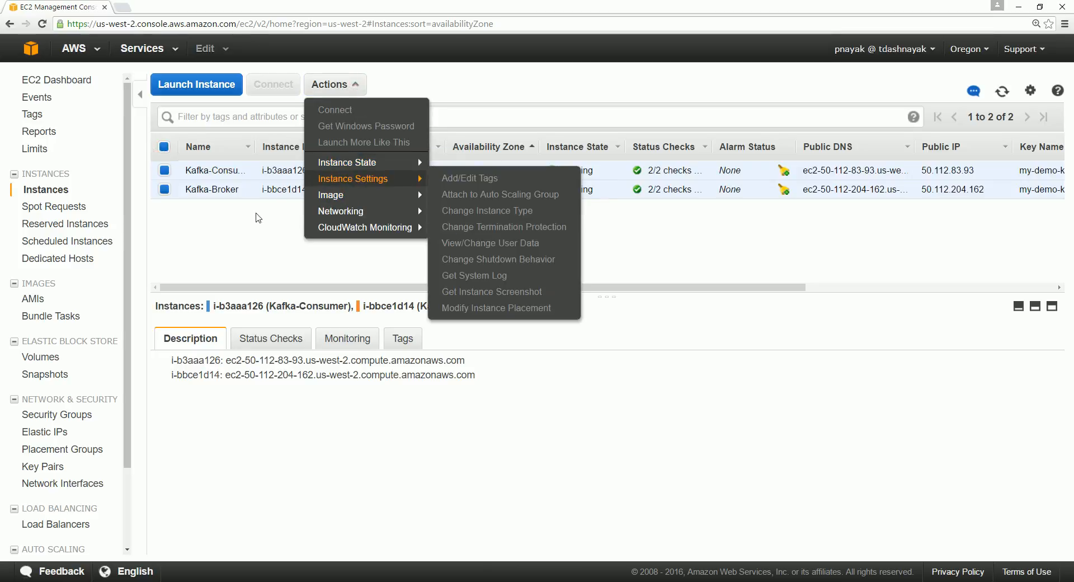
{"action": "mouse_move", "coordinate": [348, 162]}
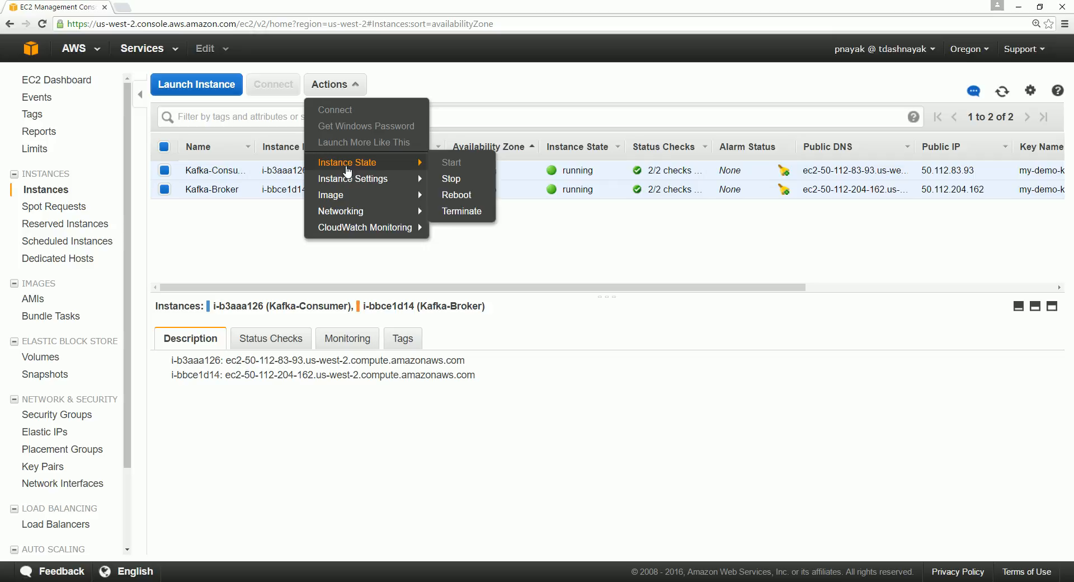
{"action": "mouse_move", "coordinate": [452, 179]}
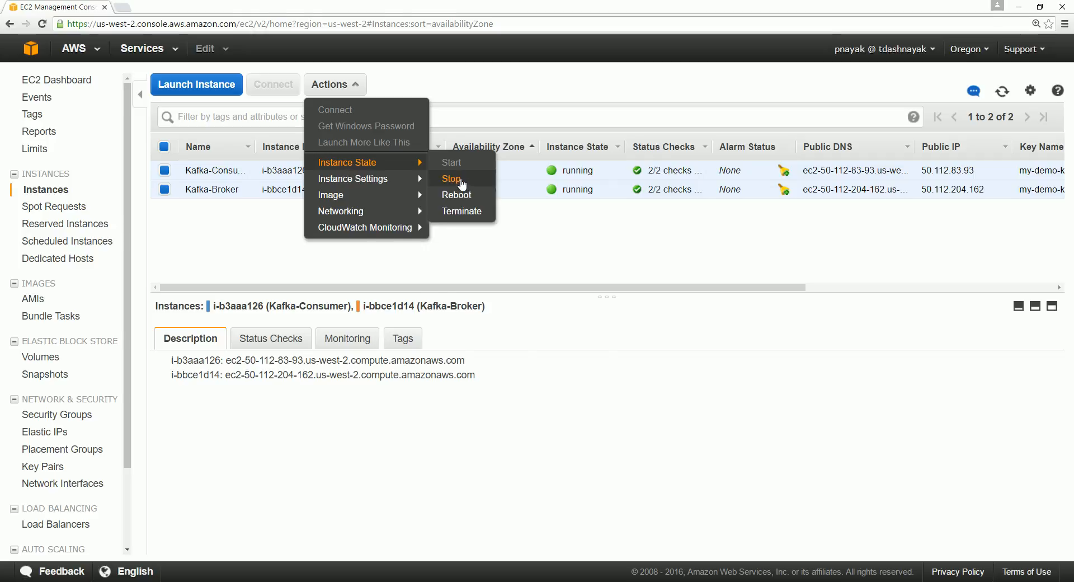
Choose Stop for Kafka-Consumer and Kafka-Broker to bring up the stop confirmation.
{"action": "left_click", "coordinate": [452, 179]}
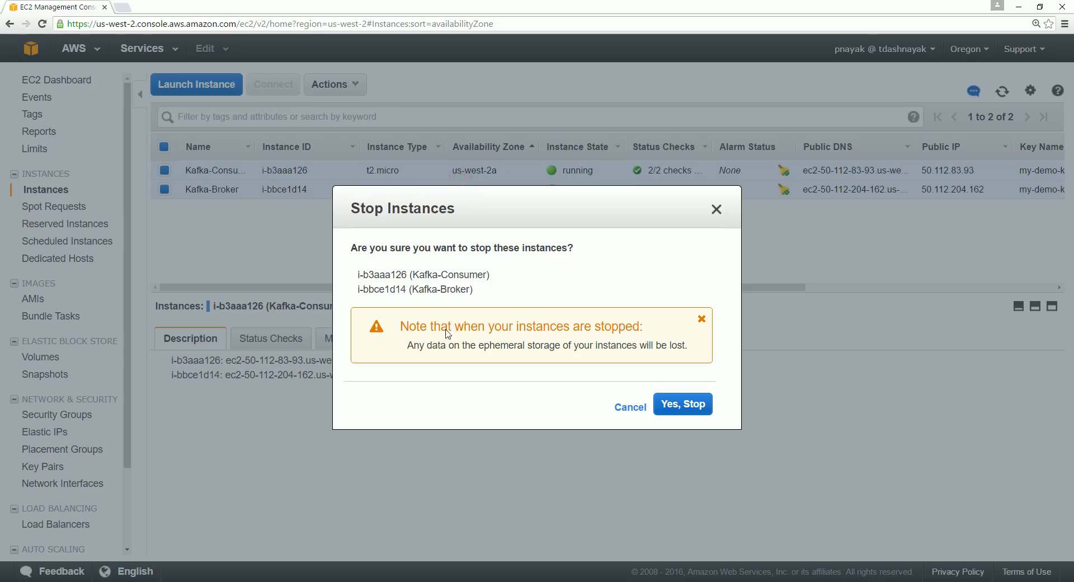
{"action": "mouse_move", "coordinate": [418, 237]}
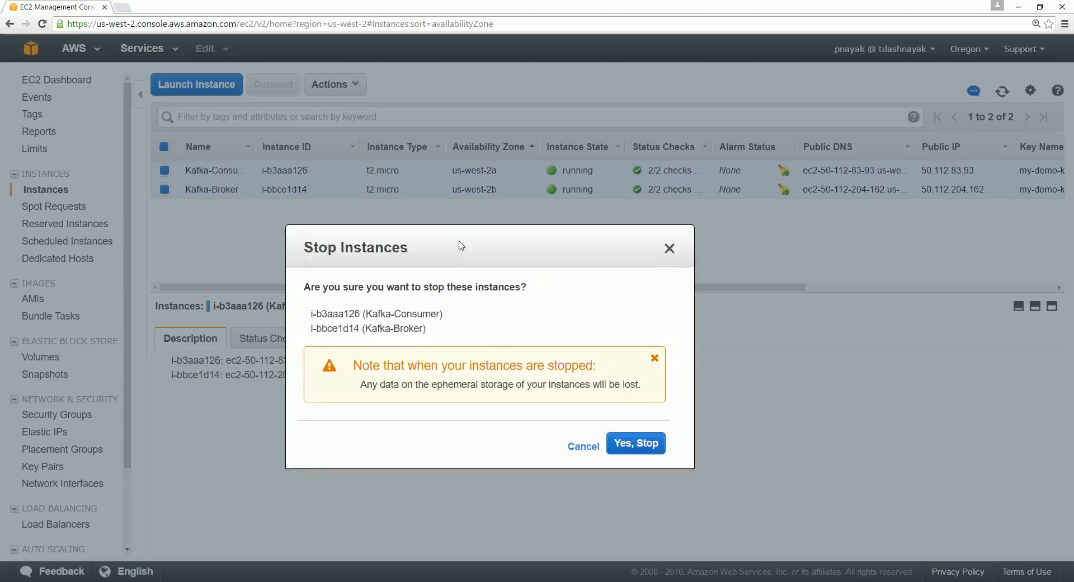
{"action": "mouse_move", "coordinate": [466, 243]}
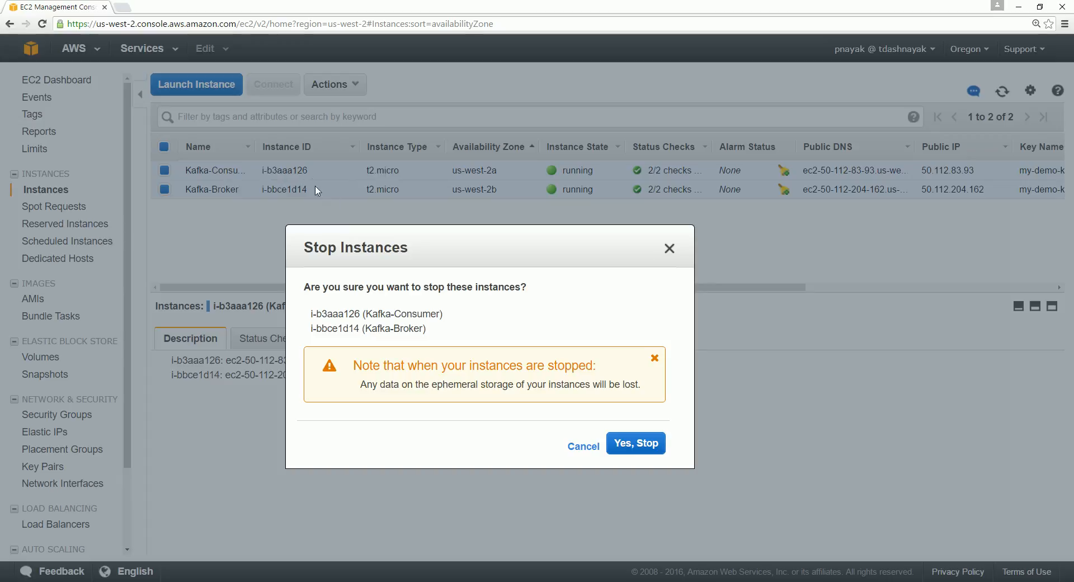
{"action": "mouse_move", "coordinate": [596, 457]}
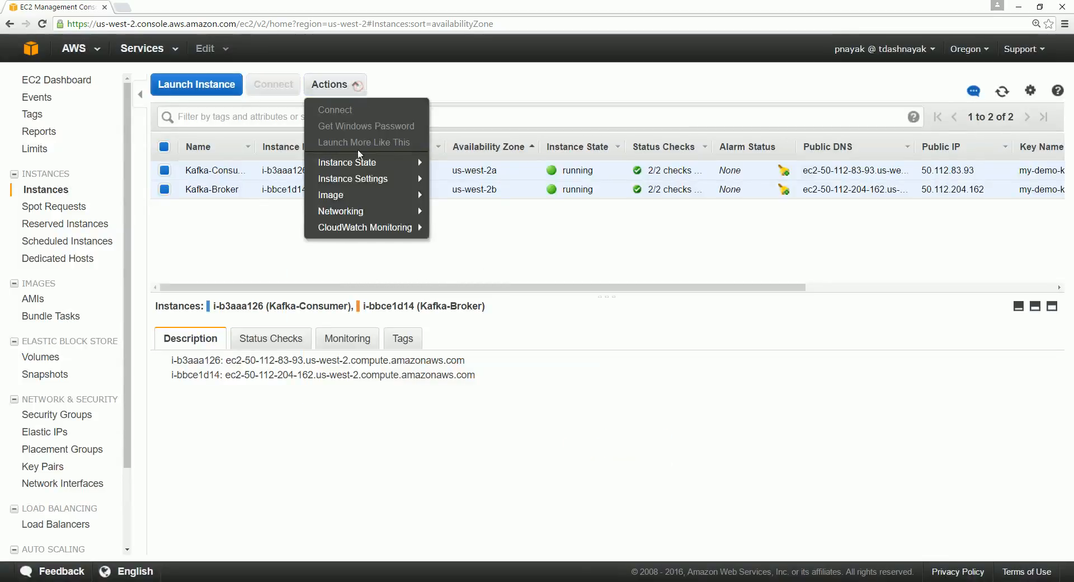
{"action": "mouse_move", "coordinate": [367, 178]}
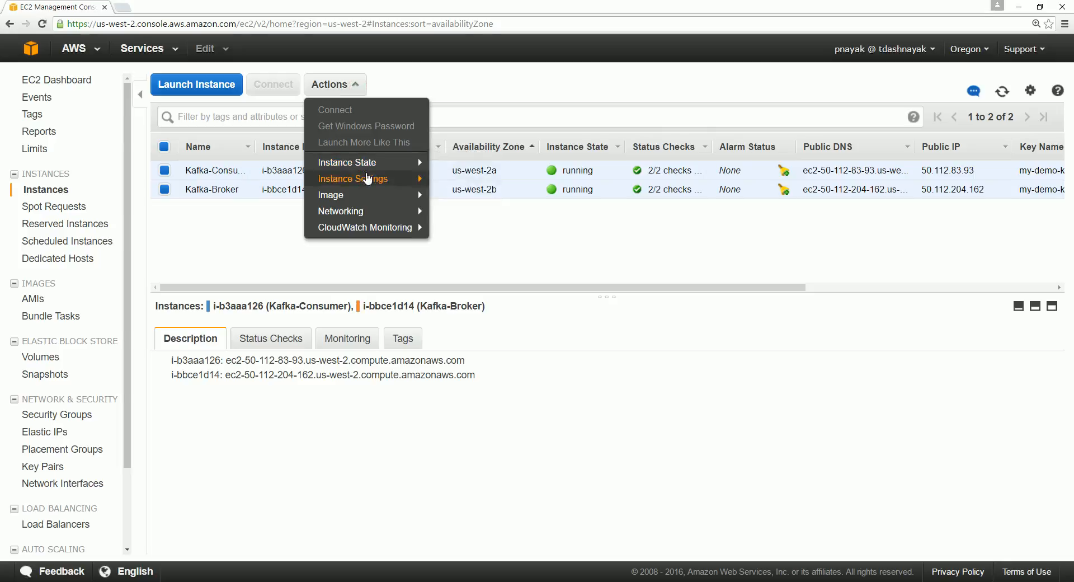
{"action": "mouse_move", "coordinate": [347, 162]}
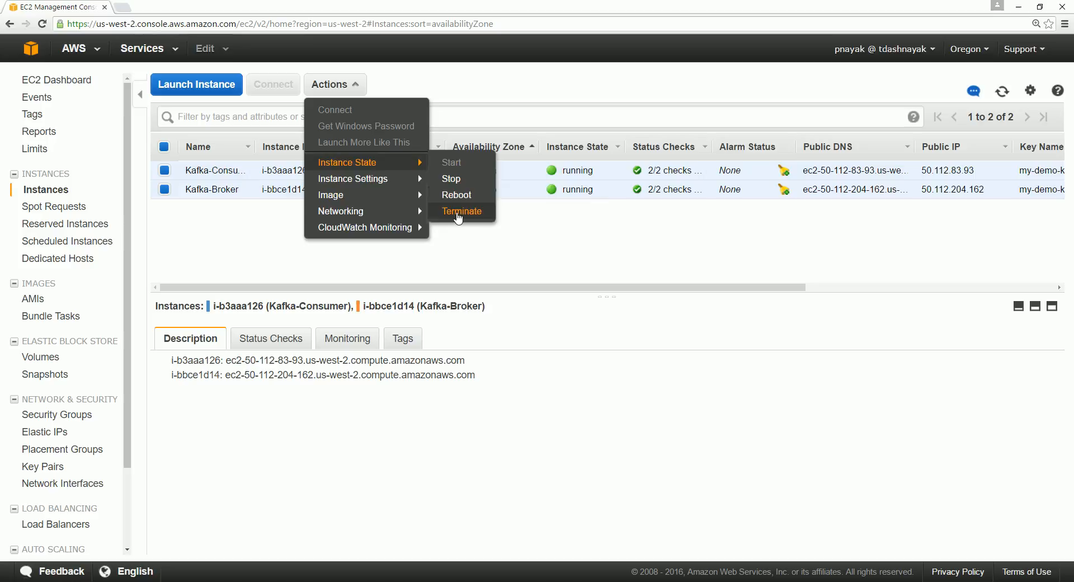
{"action": "mouse_move", "coordinate": [368, 178]}
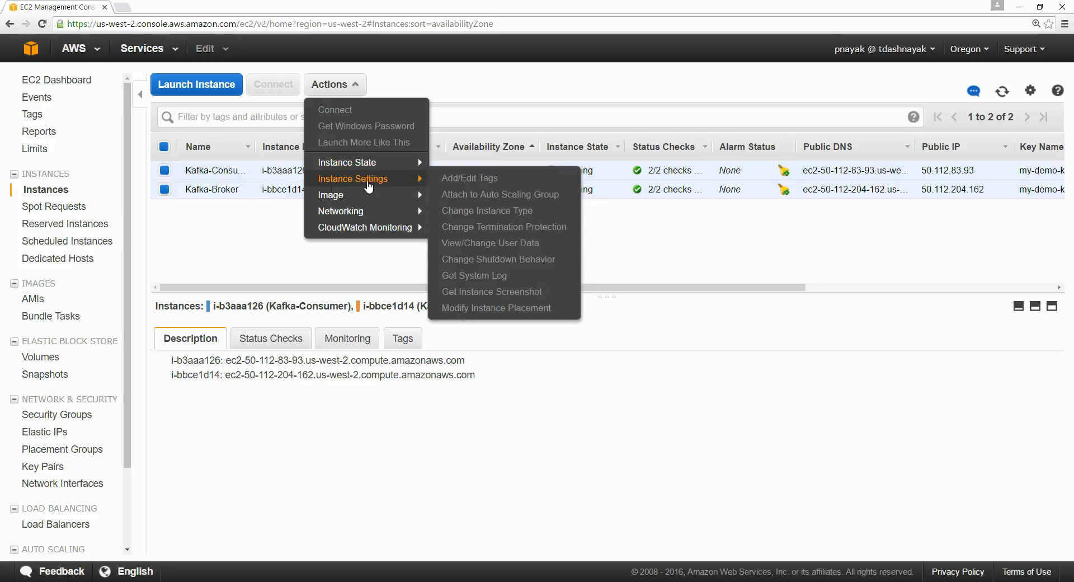
{"action": "mouse_move", "coordinate": [347, 162]}
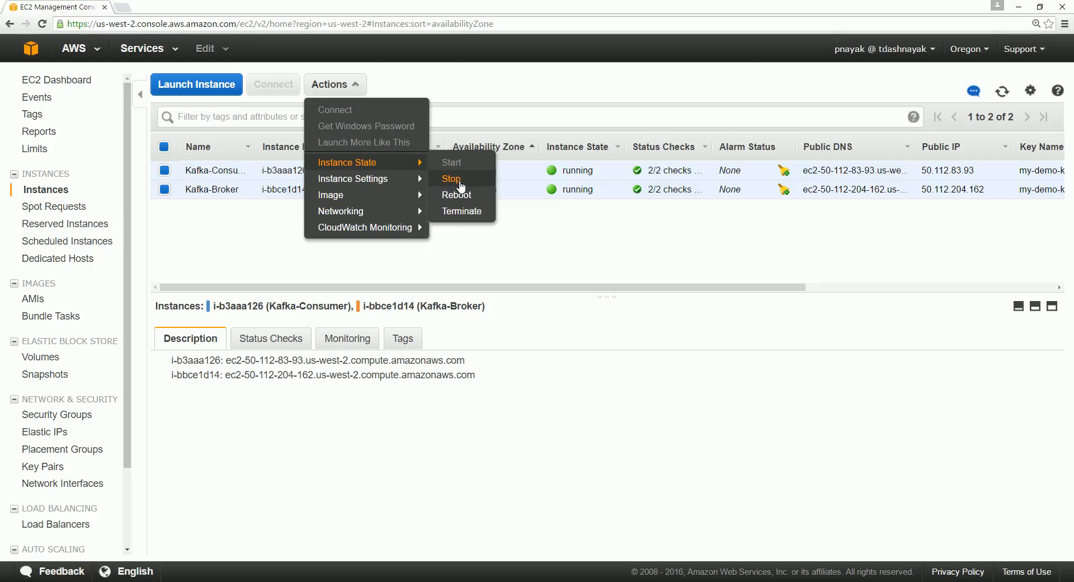
Choose Stop again for both Kafka instances to reopen the confirmation.
{"action": "left_click", "coordinate": [451, 179]}
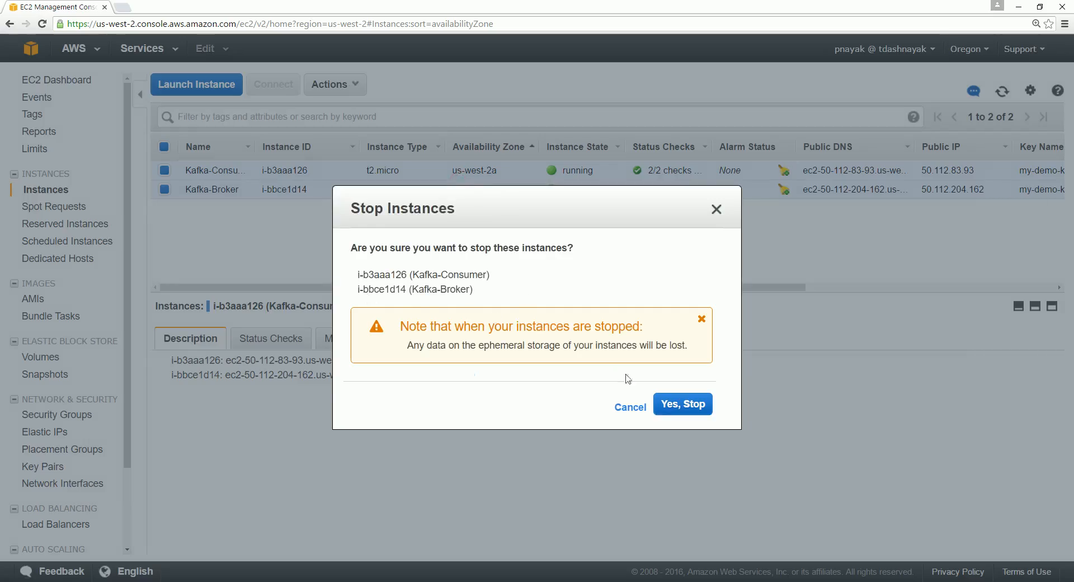
Confirm Yes, Stop so Kafka-Consumer and Kafka-Broker begin stopping.
{"action": "left_click", "coordinate": [682, 404]}
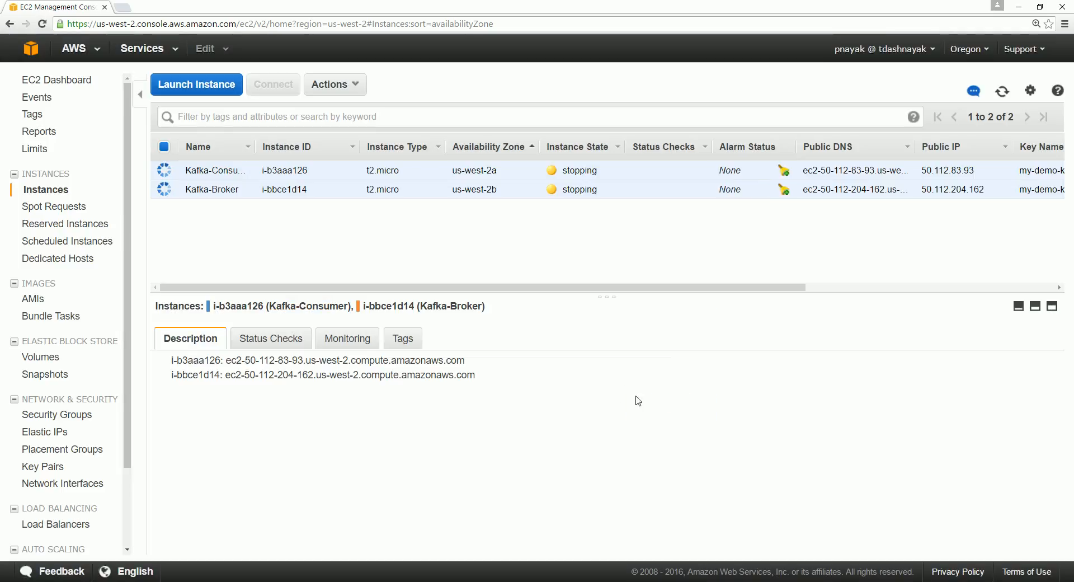
{"action": "mouse_move", "coordinate": [510, 412]}
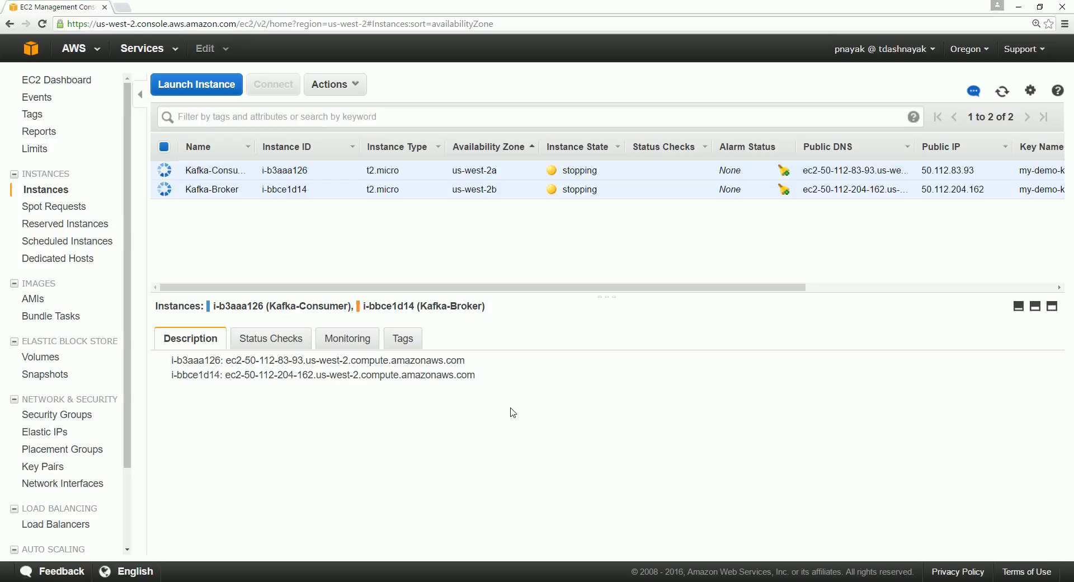
{"action": "mouse_move", "coordinate": [526, 410]}
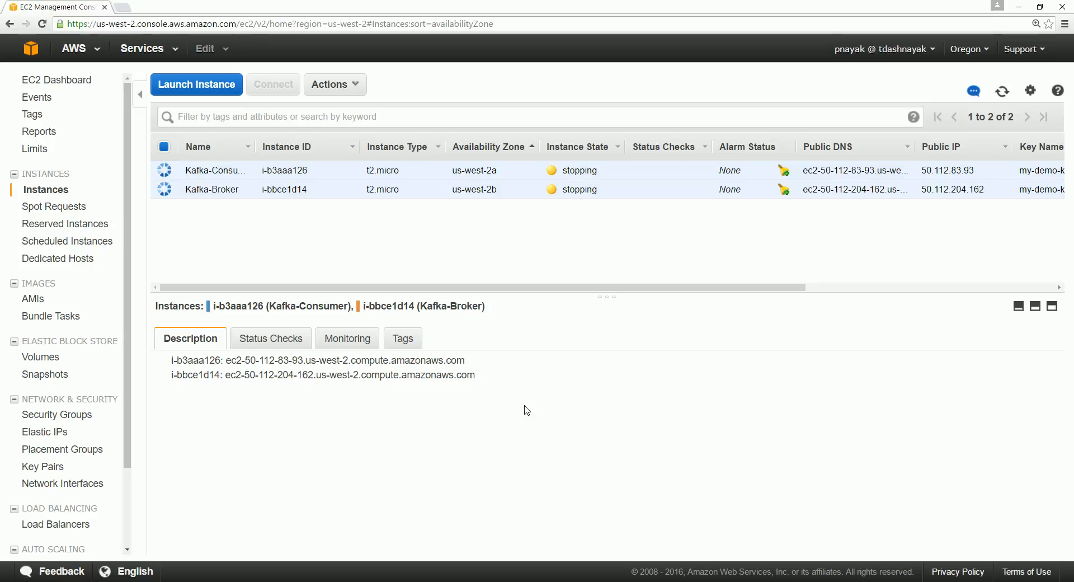
{"action": "mouse_move", "coordinate": [543, 398]}
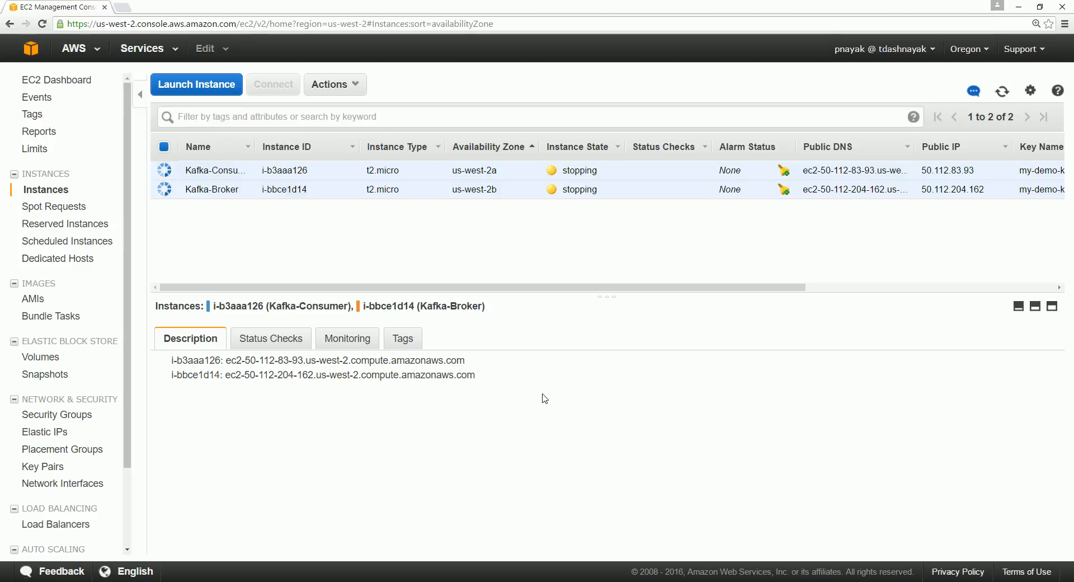
{"action": "mouse_move", "coordinate": [547, 404]}
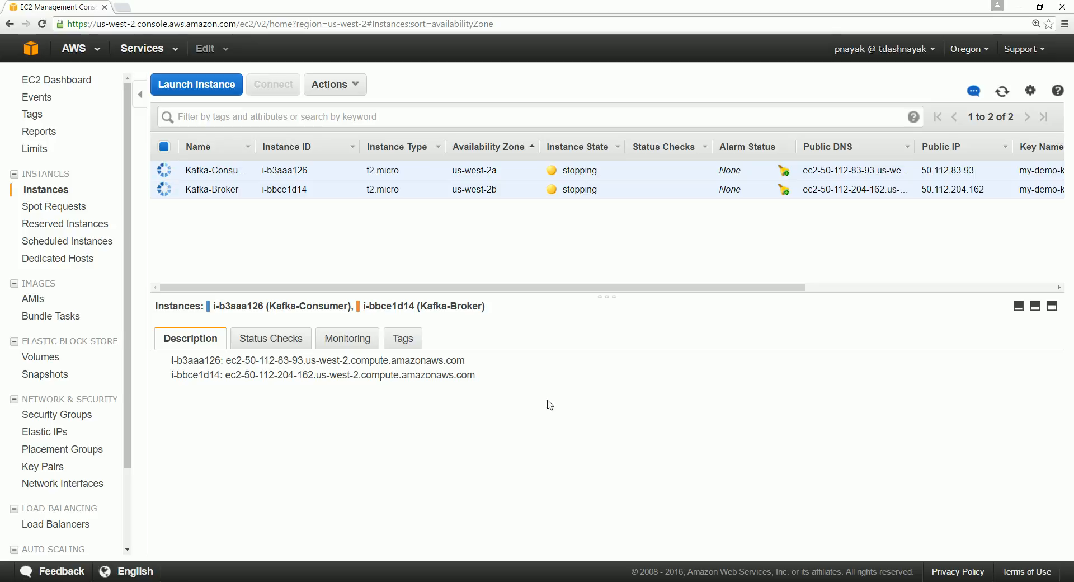